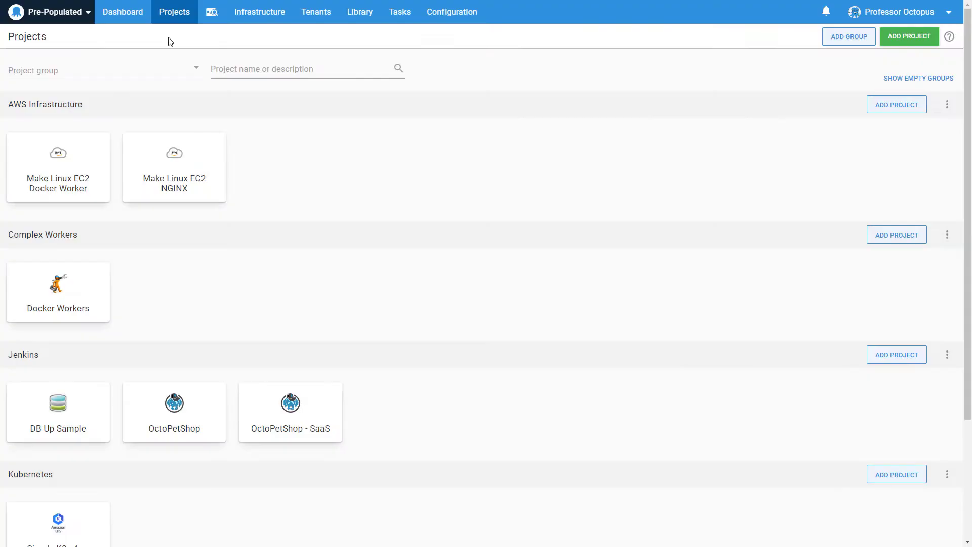
{"action": "mouse_move", "coordinate": [193, 36]}
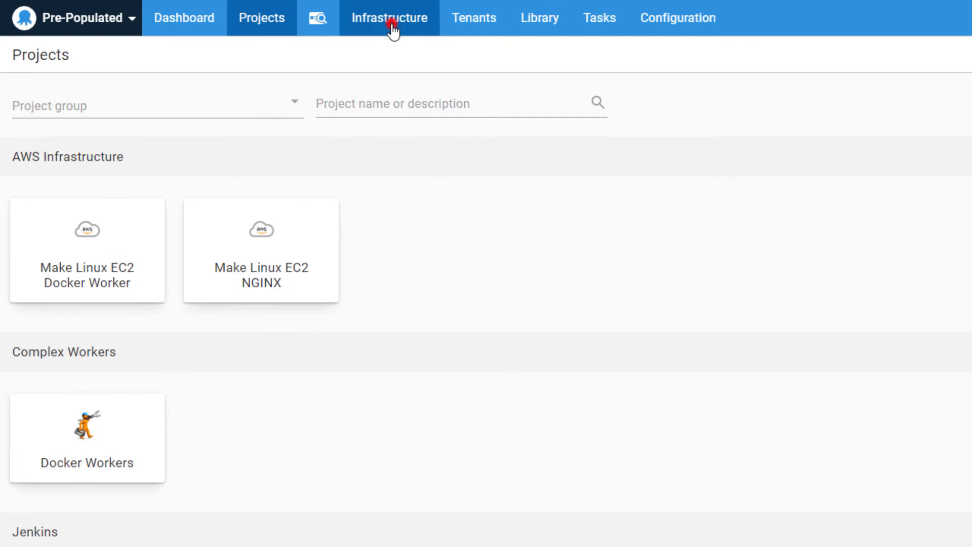
Show the Pre-Populated space's Infrastructure overview with its six environments
{"action": "left_click", "coordinate": [389, 17]}
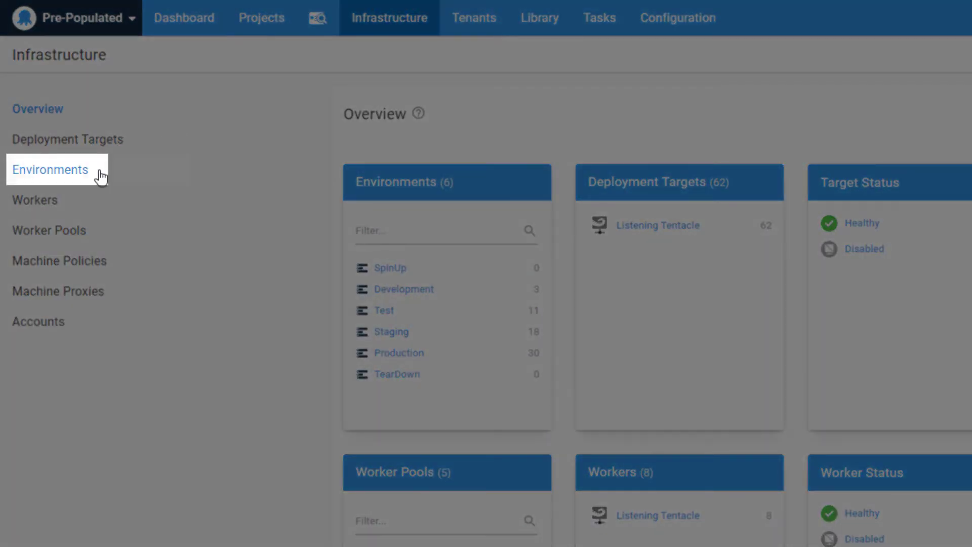
Switch from the Pre-Populated space's environments to the Default space's empty Environments page
{"action": "left_click", "coordinate": [50, 169]}
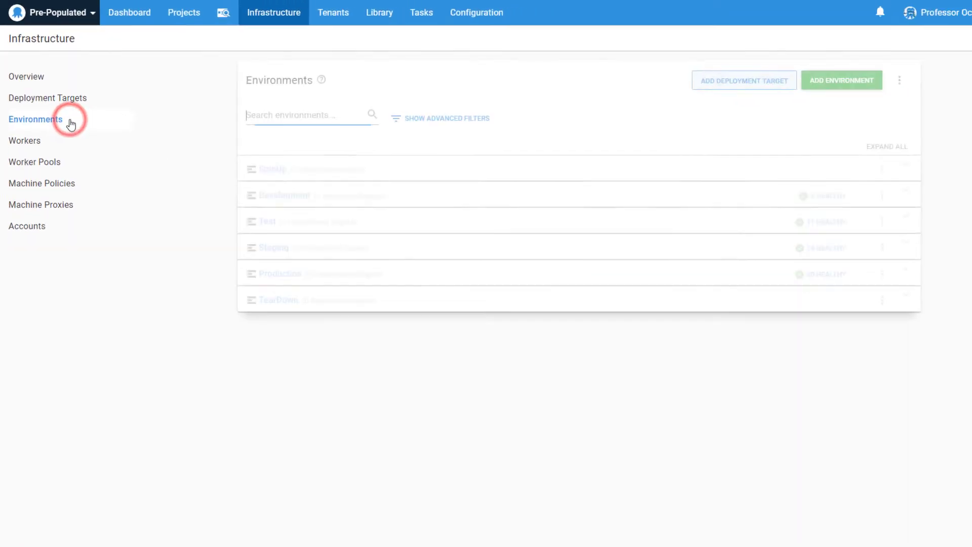
{"action": "left_click", "coordinate": [36, 119]}
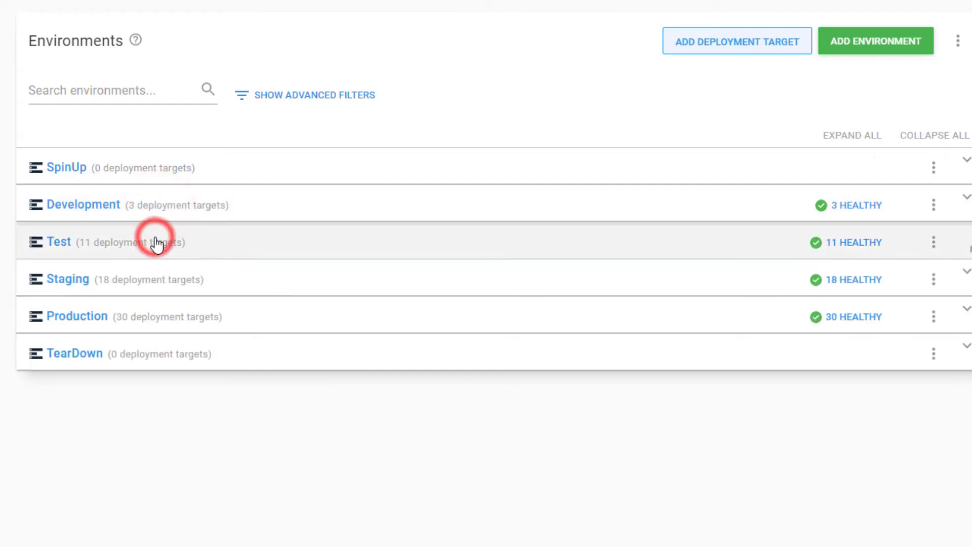
{"action": "left_click", "coordinate": [58, 242]}
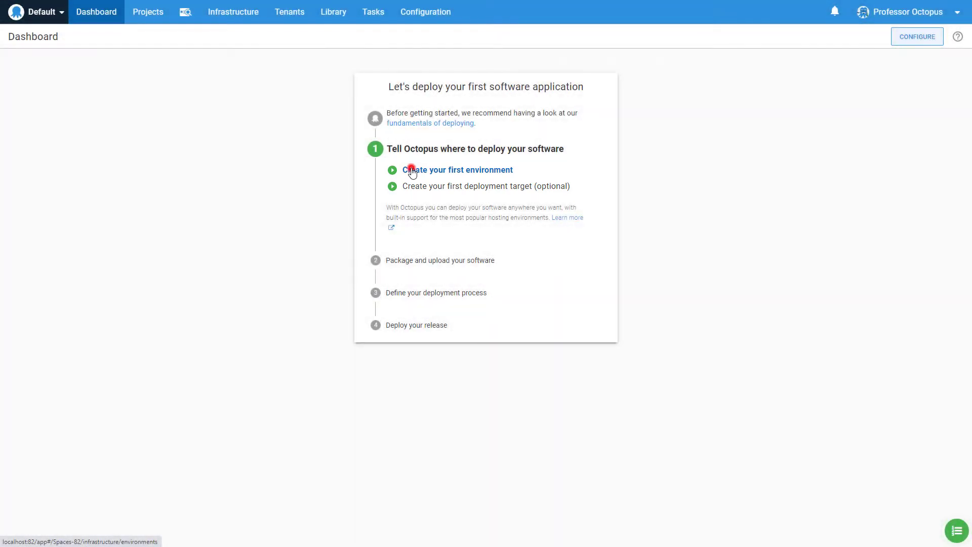
{"action": "left_click", "coordinate": [458, 170]}
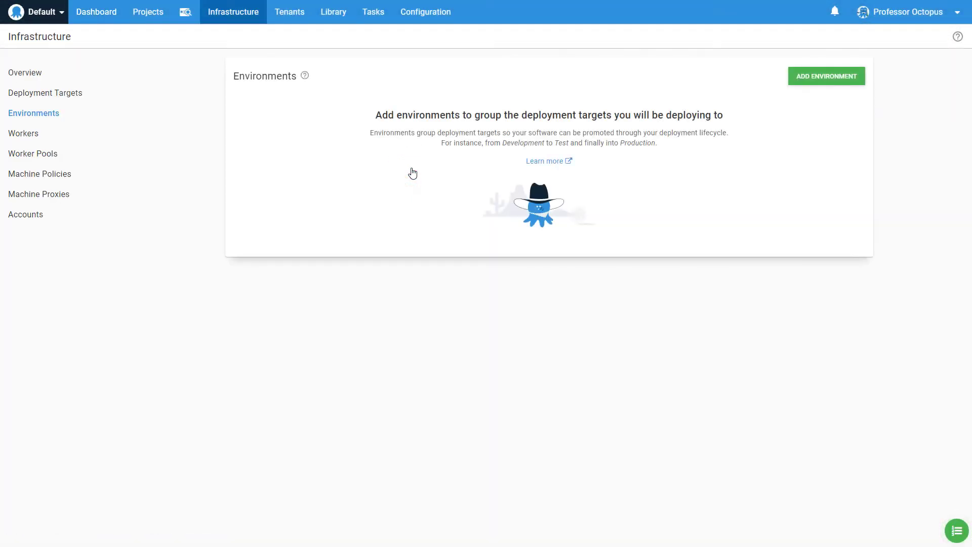
{"action": "left_click", "coordinate": [825, 75]}
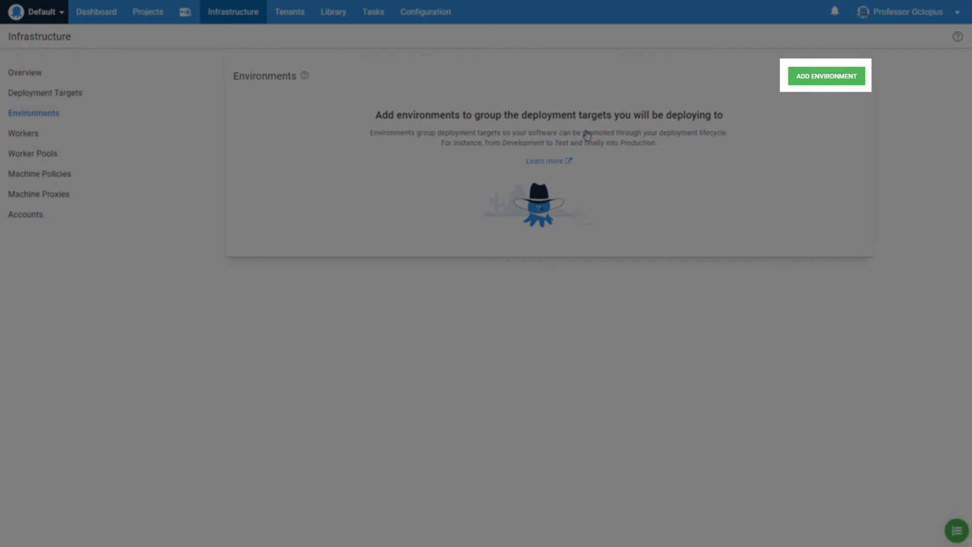
Add a new environment named Development and save it
{"action": "left_click", "coordinate": [825, 76]}
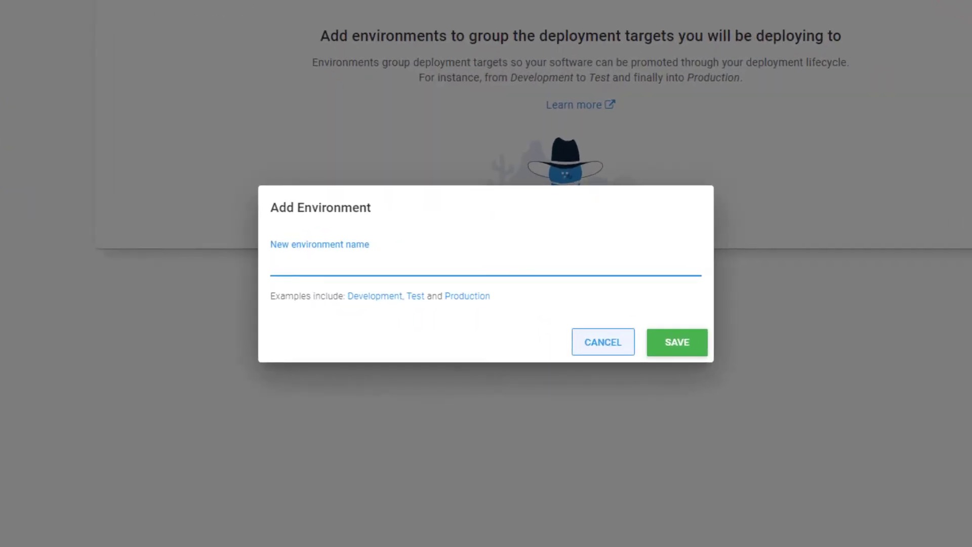
{"action": "mouse_move", "coordinate": [499, 223]}
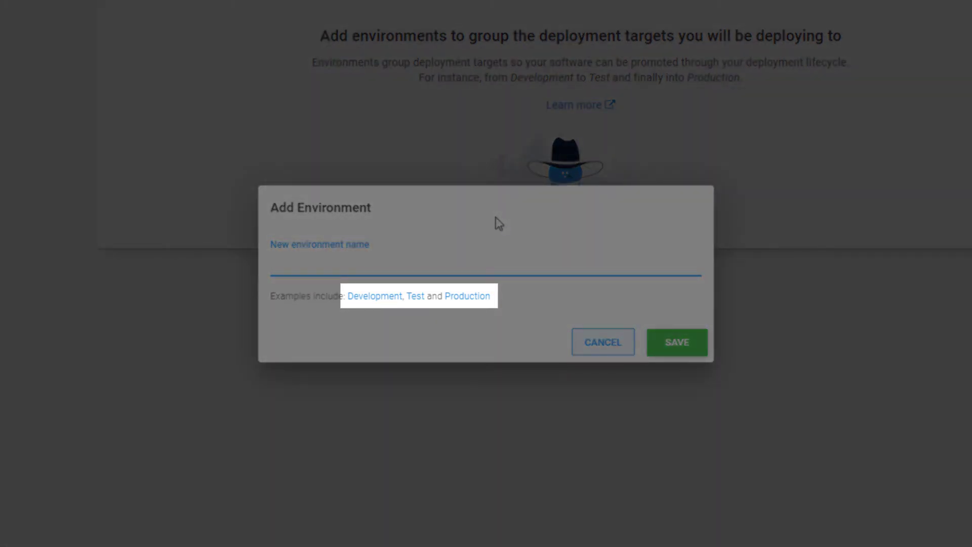
{"action": "left_click", "coordinate": [373, 296]}
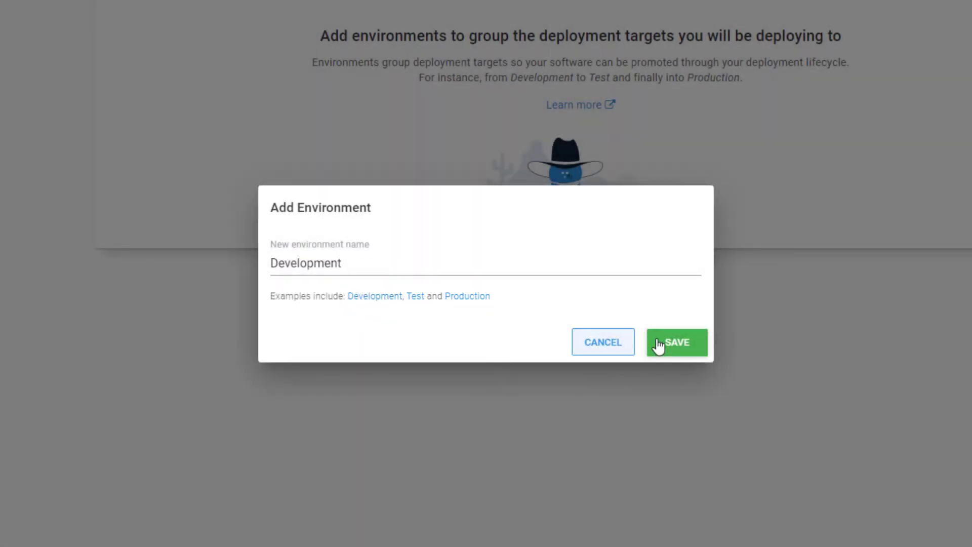
{"action": "left_click", "coordinate": [677, 342]}
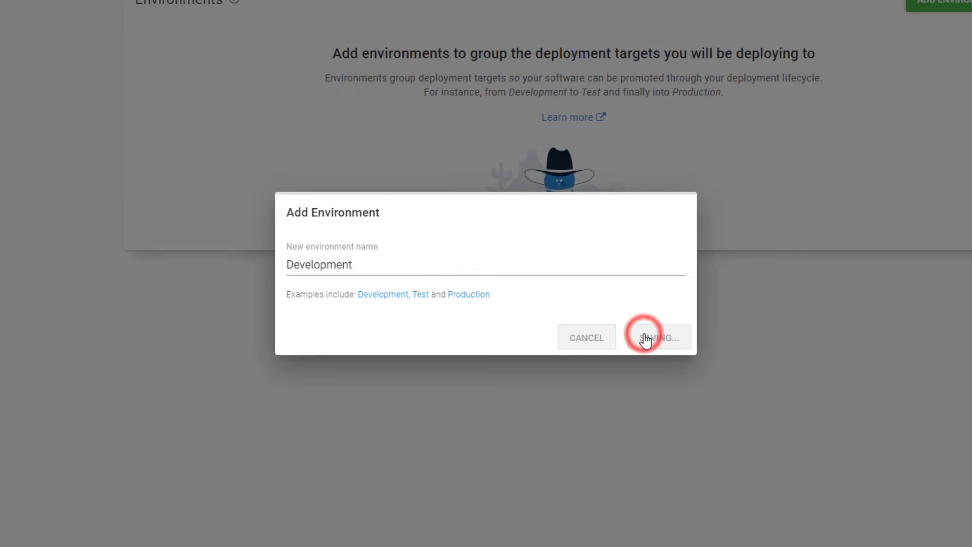
{"action": "left_click", "coordinate": [657, 337]}
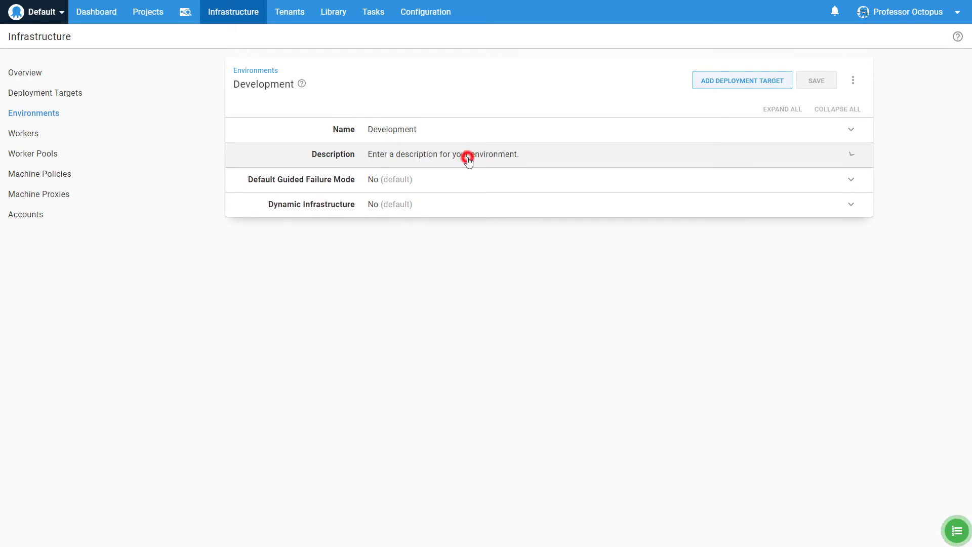
Save Development's description 'All the machines in the development environment.' and return to Environments
{"action": "left_click", "coordinate": [469, 158]}
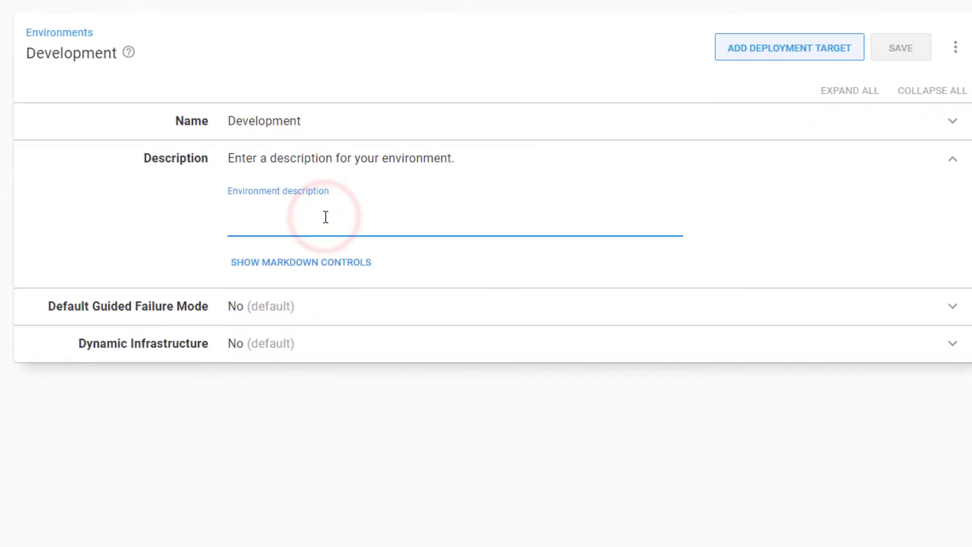
{"action": "type", "text": "All the machines in the development environment."}
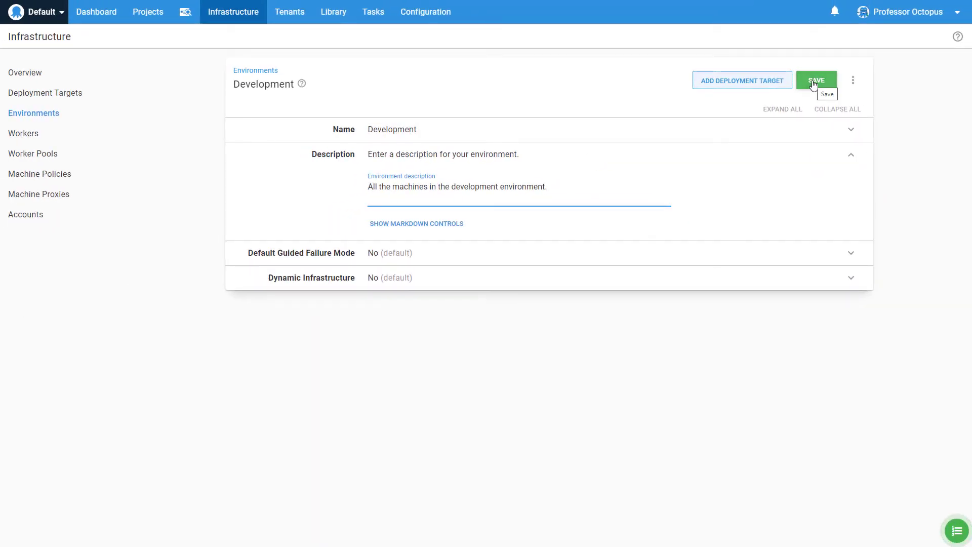
{"action": "left_click", "coordinate": [815, 80]}
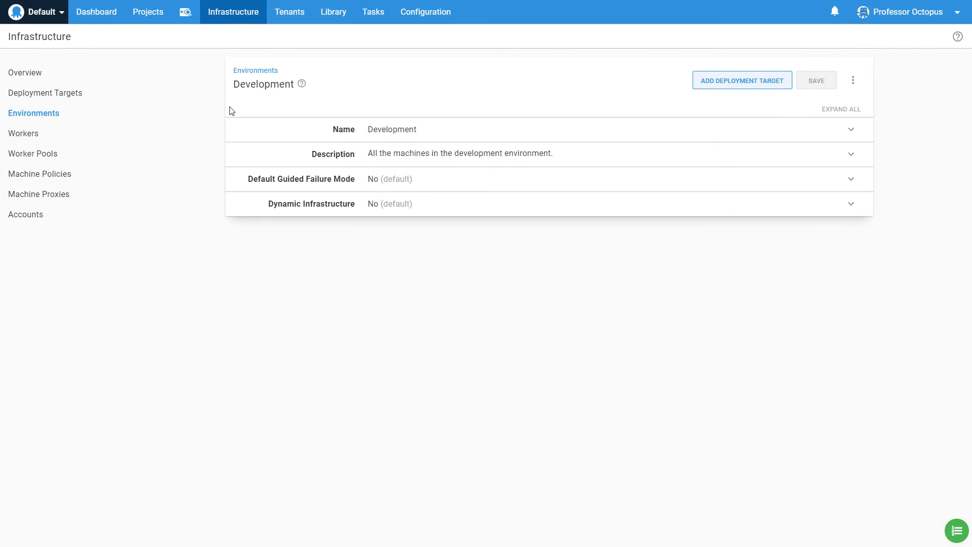
{"action": "left_click", "coordinate": [33, 113]}
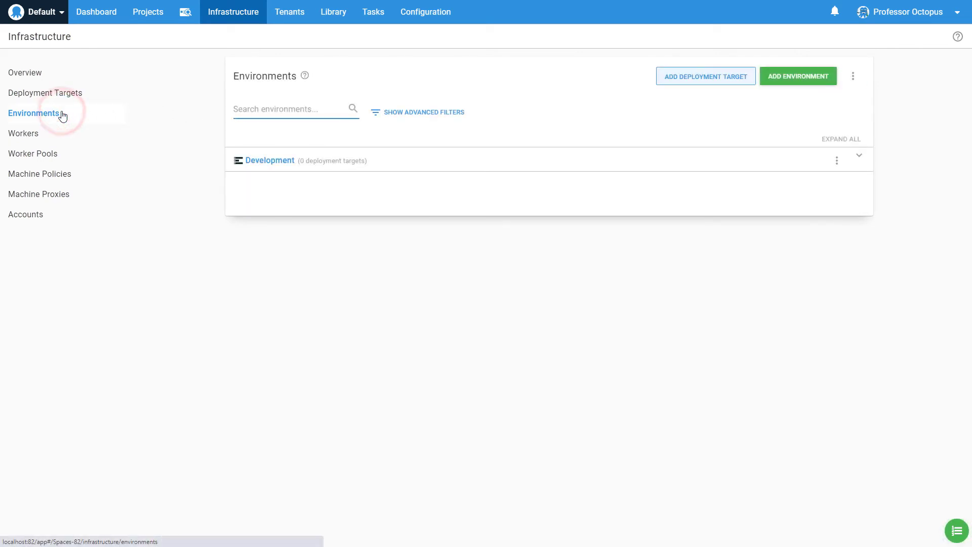
{"action": "mouse_move", "coordinate": [291, 160]}
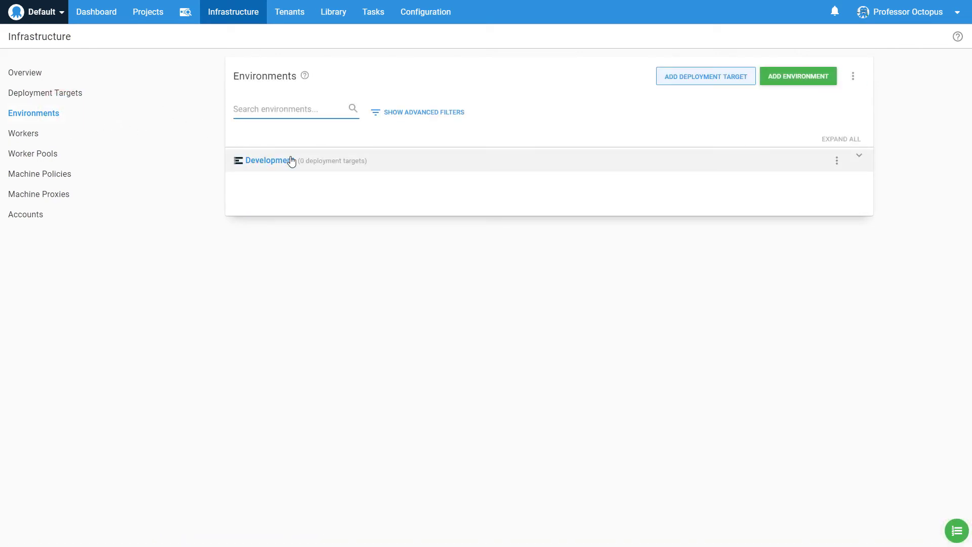
Expand the Development row to reveal its saved description
{"action": "left_click", "coordinate": [268, 159]}
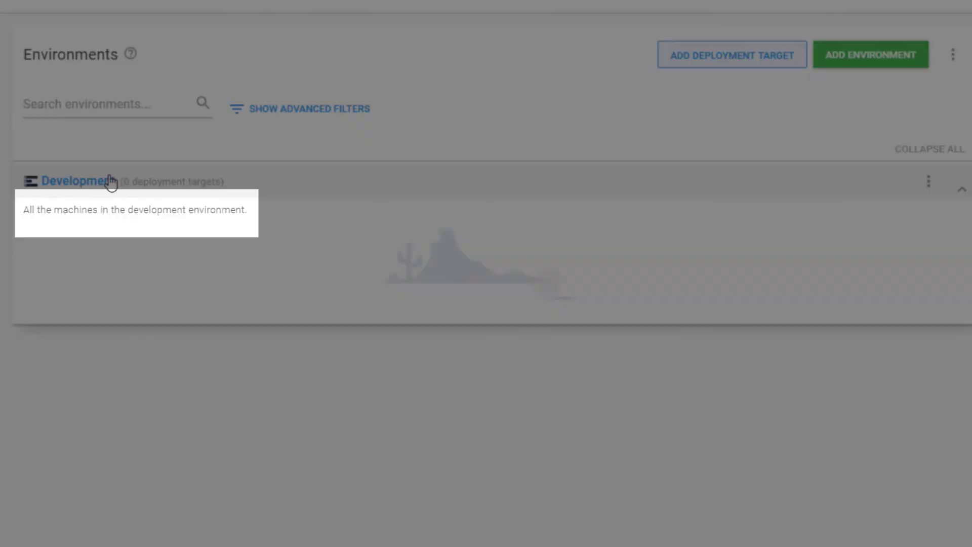